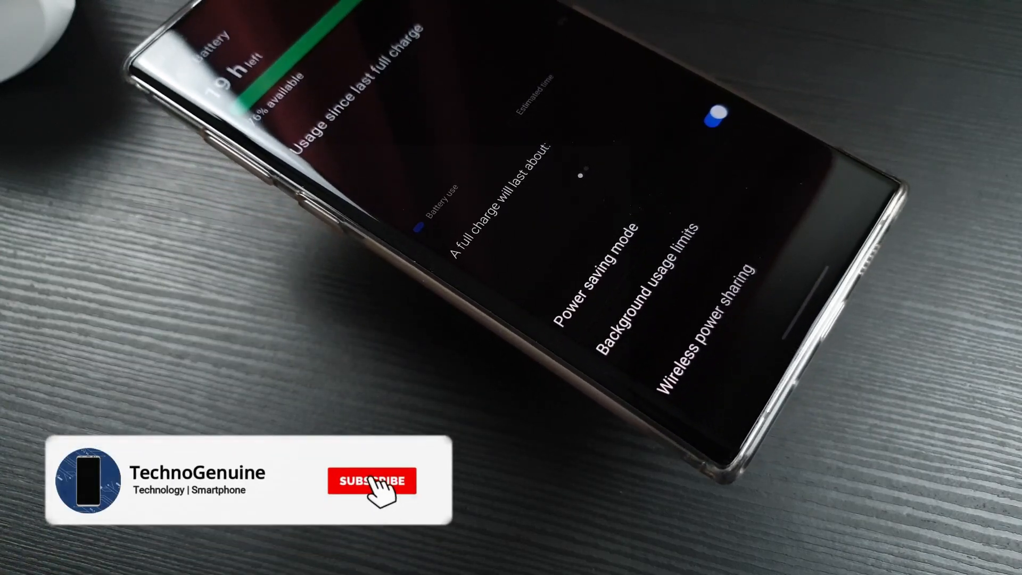
# - Leave battery usage, pass through the app drawer, and reach the home screen with Galaxy Store
pyautogui.click(371, 481)
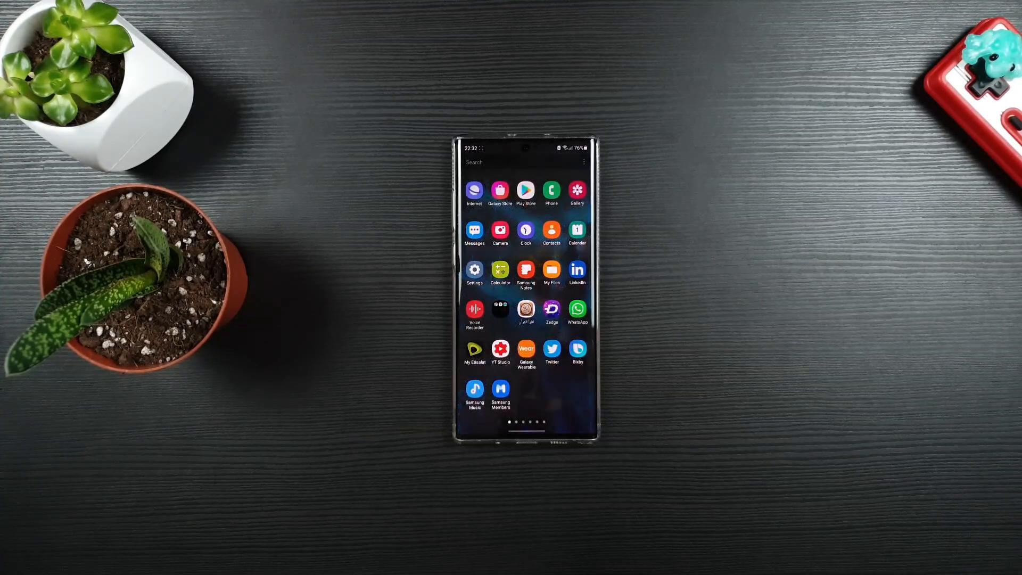
pyautogui.click(474, 269)
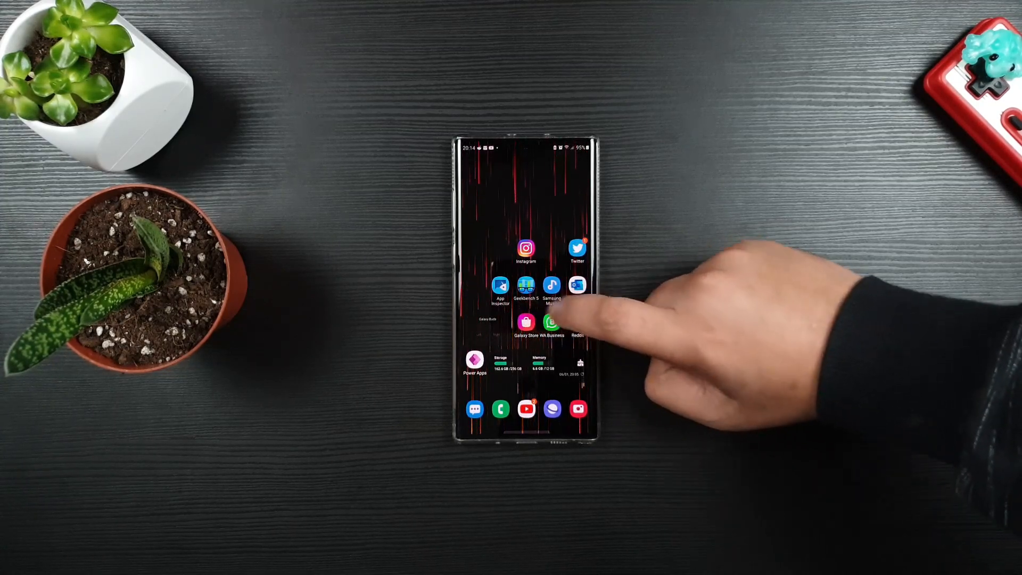
# - In Galaxy Store, view the pending updates list and open the Device Care update page
pyautogui.click(526, 322)
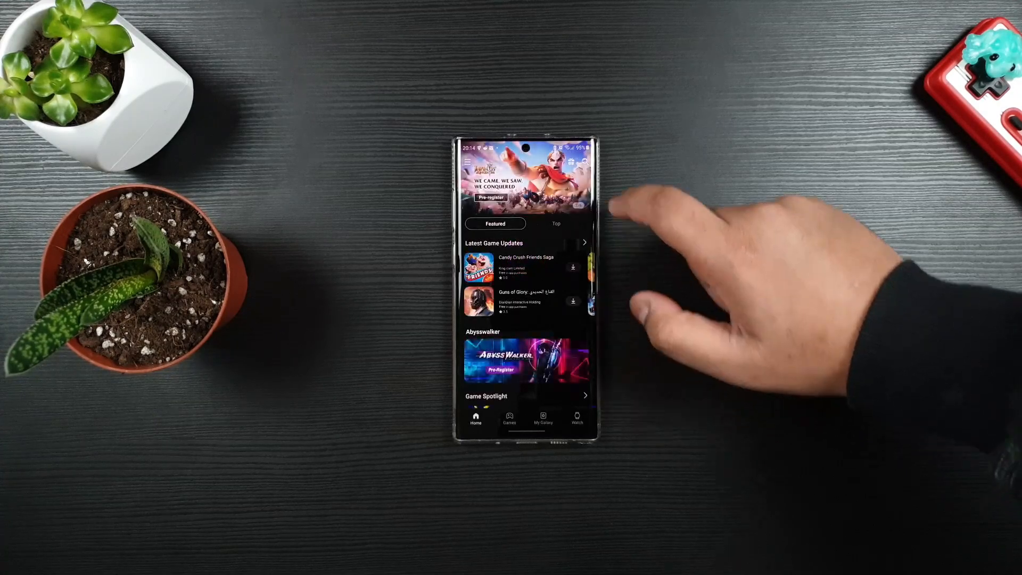
pyautogui.click(468, 162)
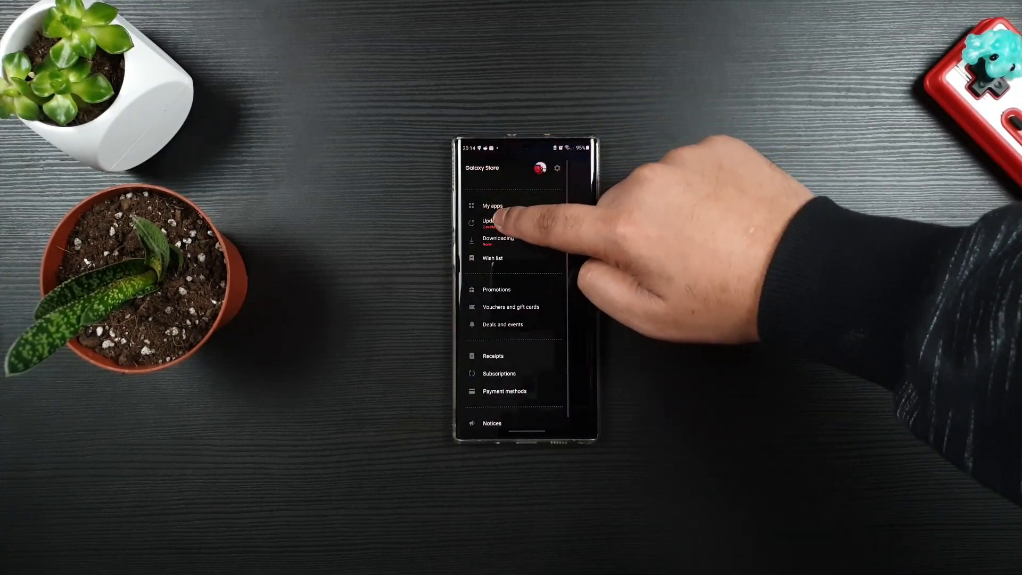
pyautogui.click(491, 222)
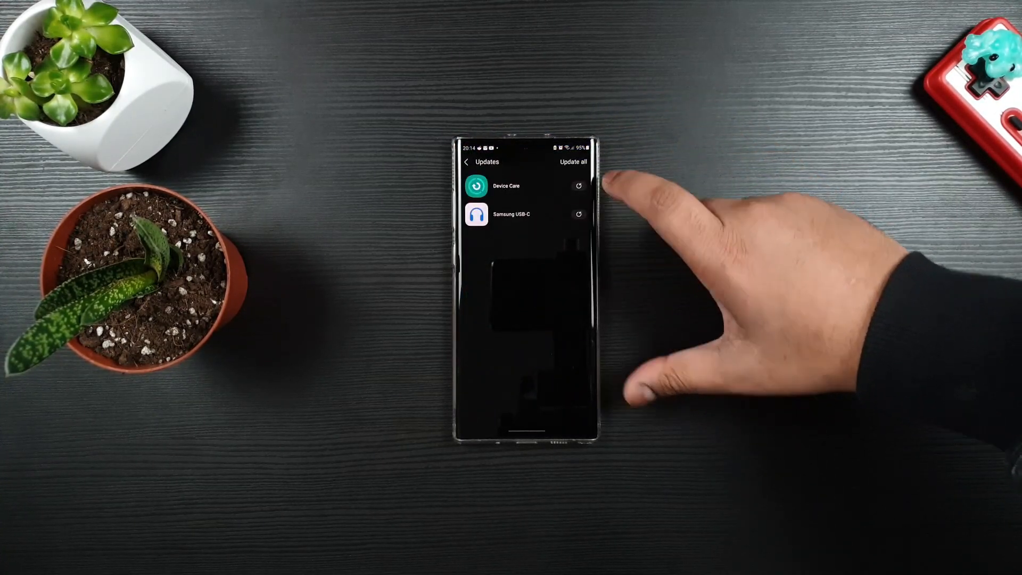
pyautogui.click(506, 186)
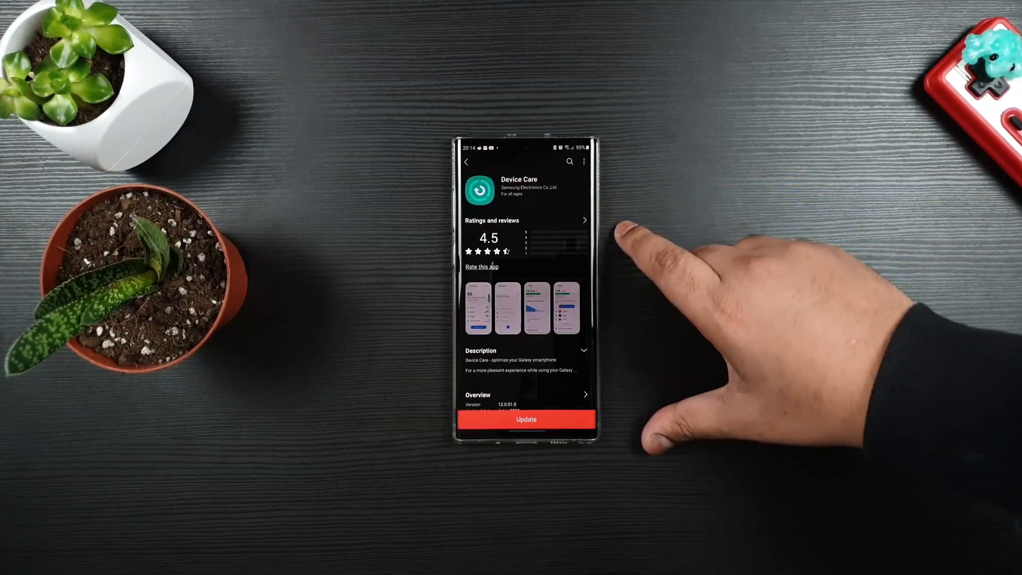
pyautogui.click(526, 419)
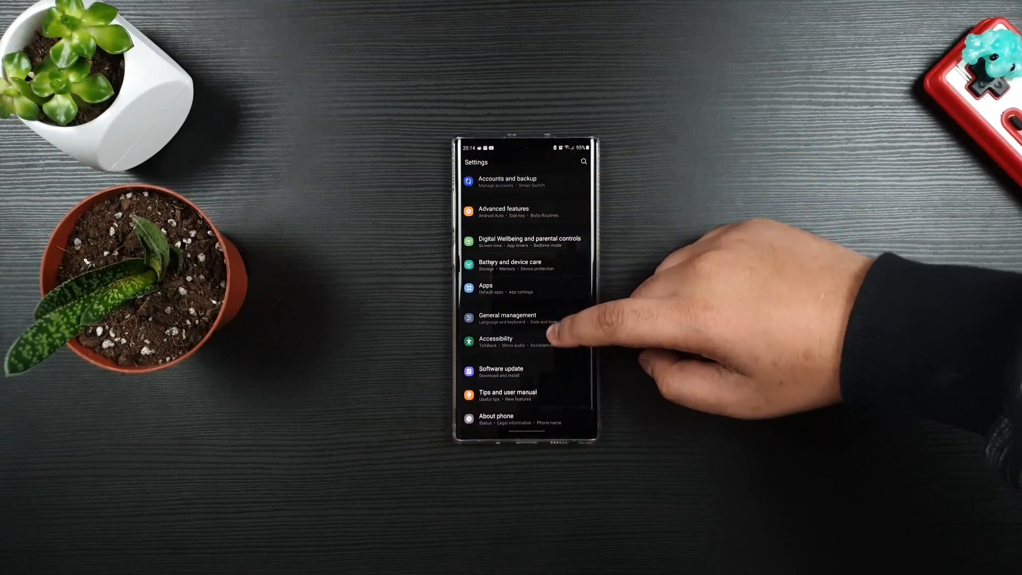
# - Leave the Settings list and pull down the notification panel with quick settings
pyautogui.click(509, 265)
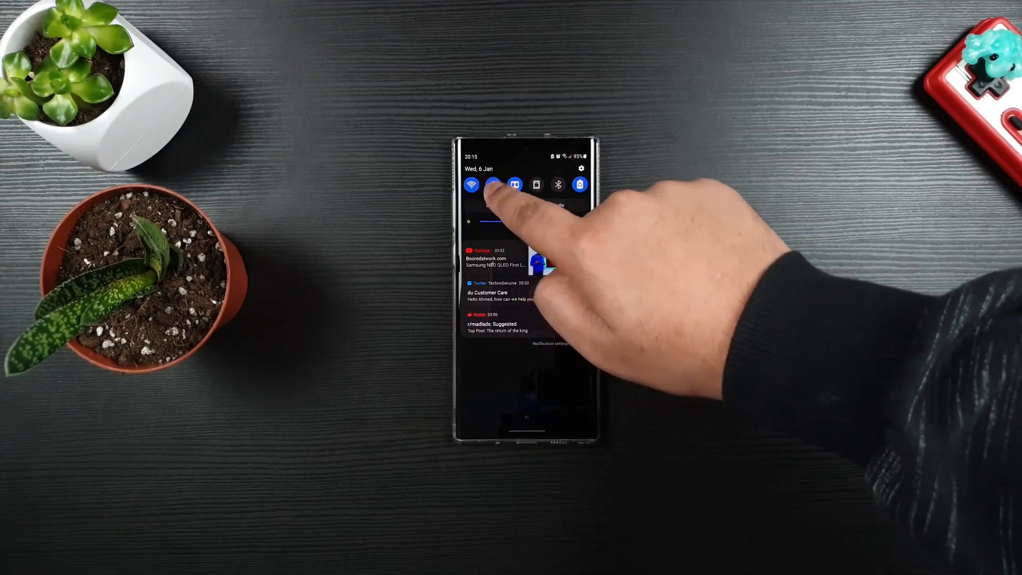
pyautogui.click(494, 185)
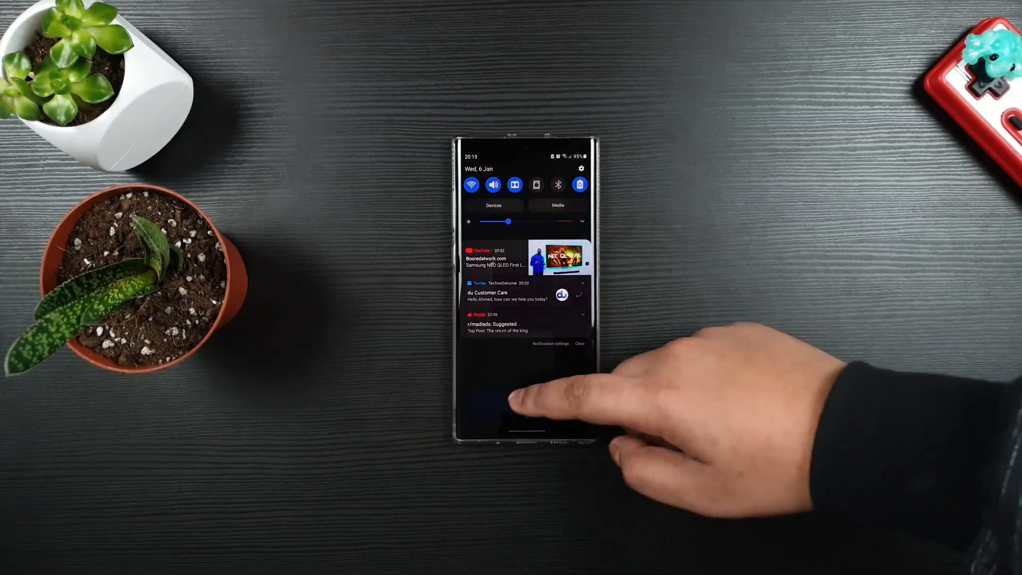